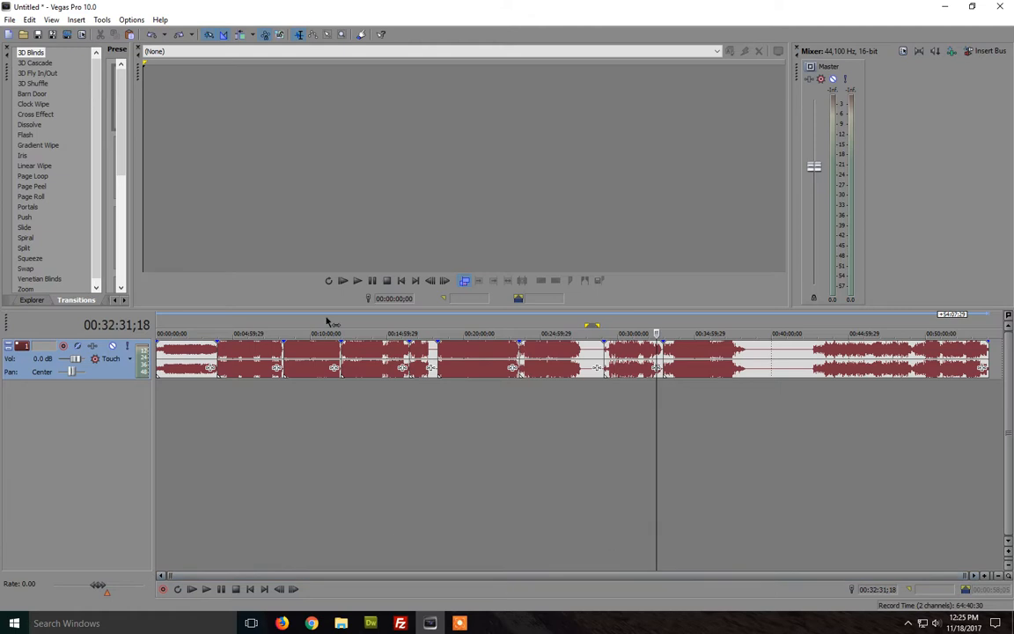
mouse_move(308, 250)
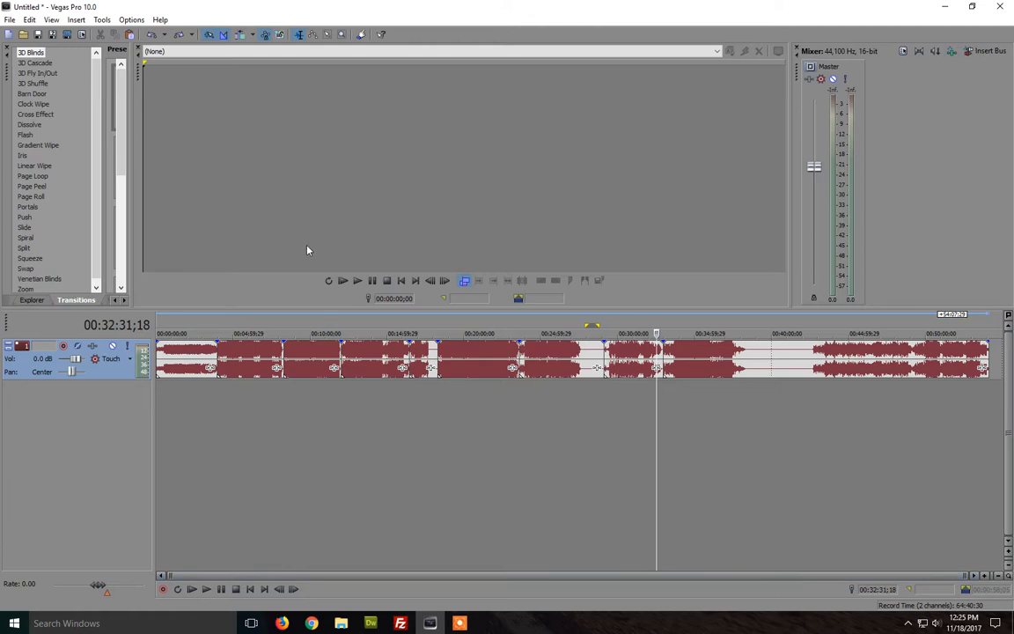
mouse_move(283, 236)
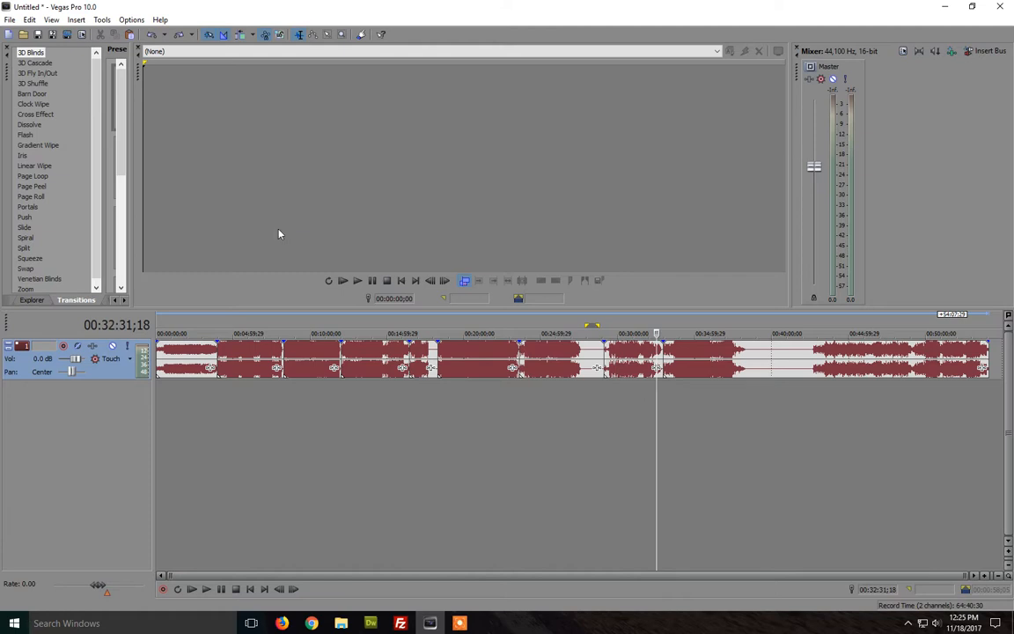
mouse_move(25, 35)
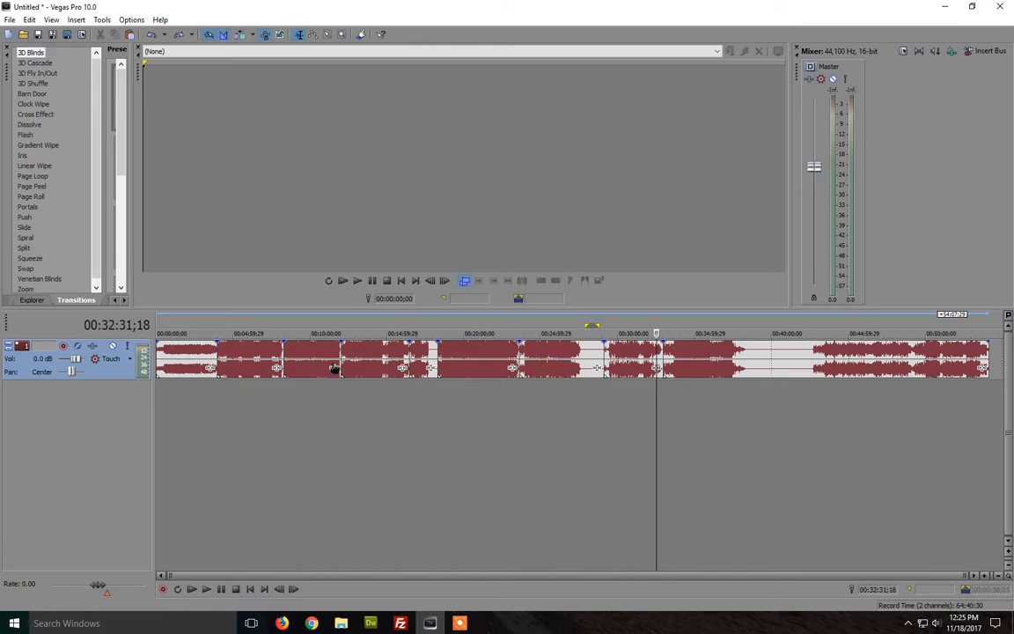
mouse_move(204, 343)
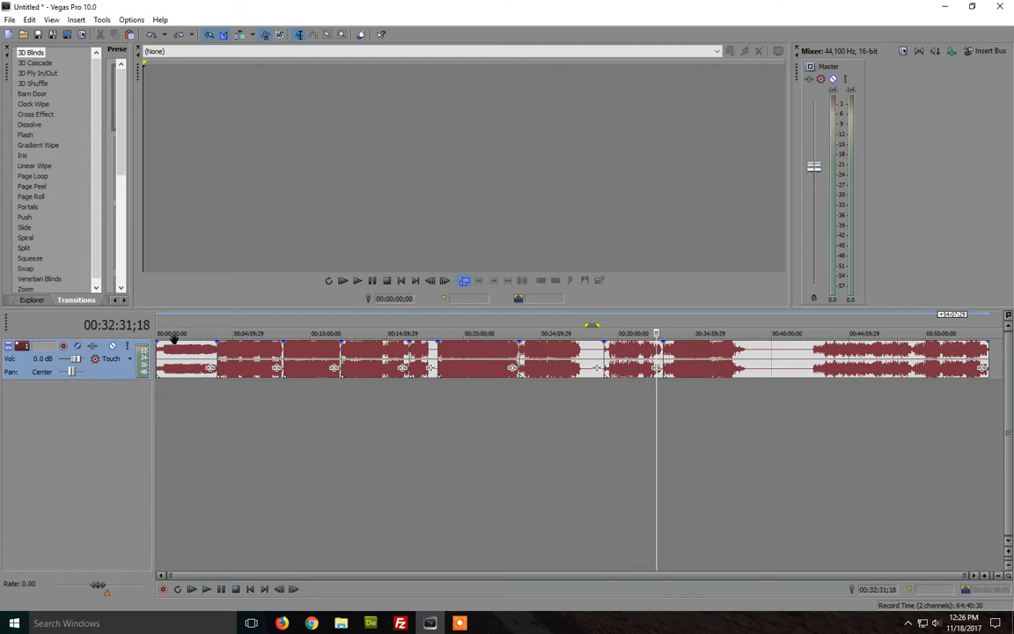
mouse_move(91, 377)
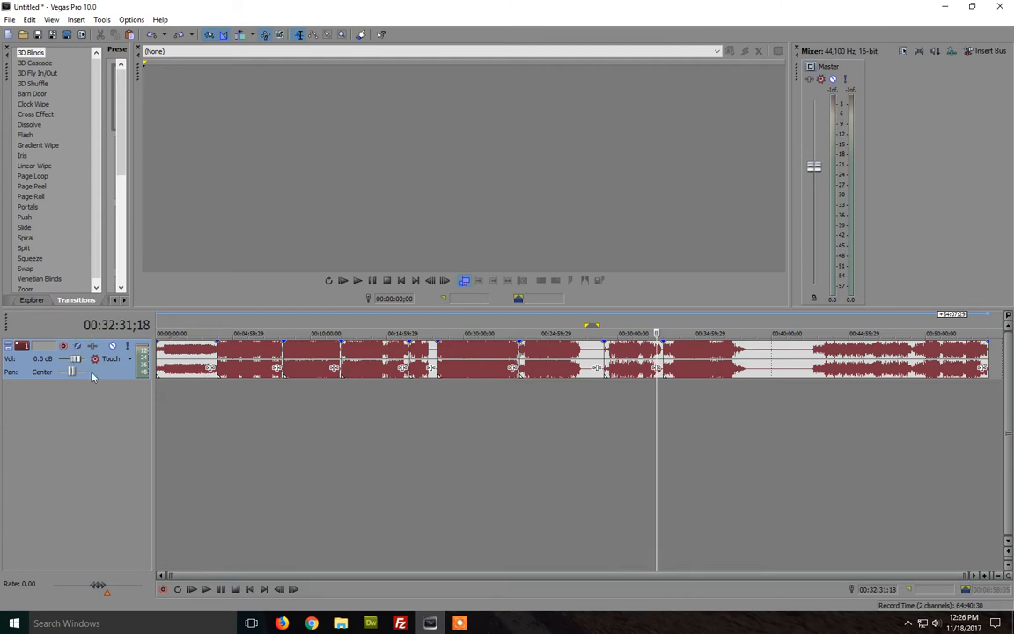
- Try custom MP3 render settings at the highest encoding quality, then discard them without rendering
right_click(91, 377)
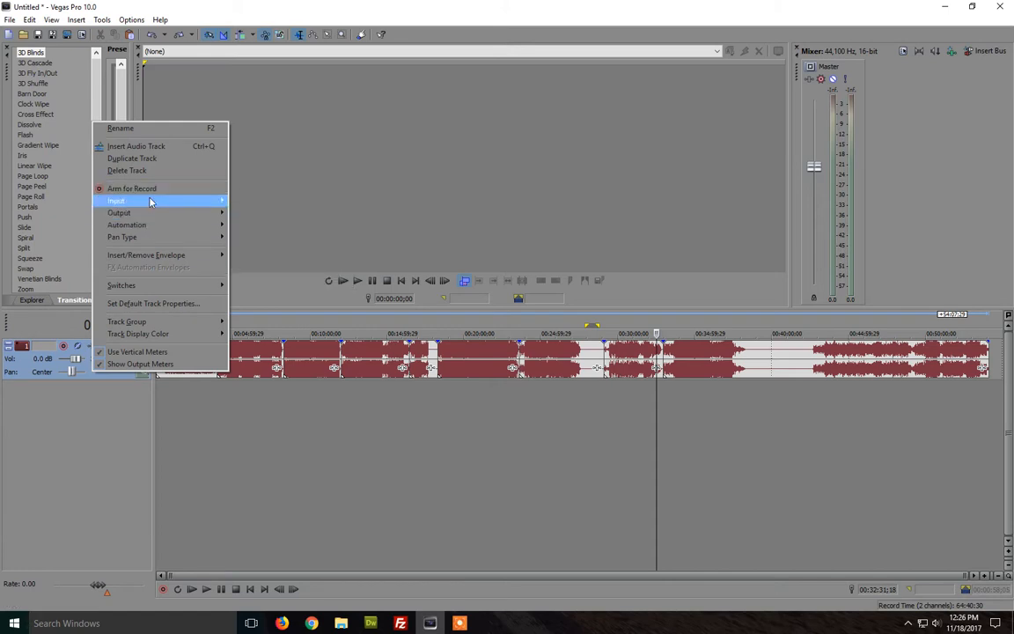
mouse_move(127, 169)
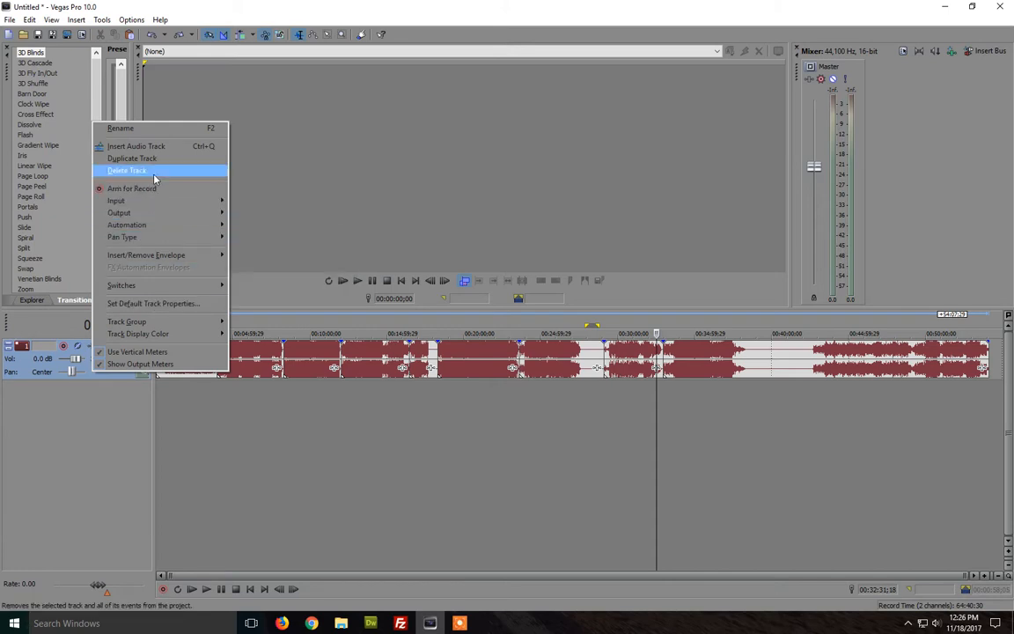
click(127, 169)
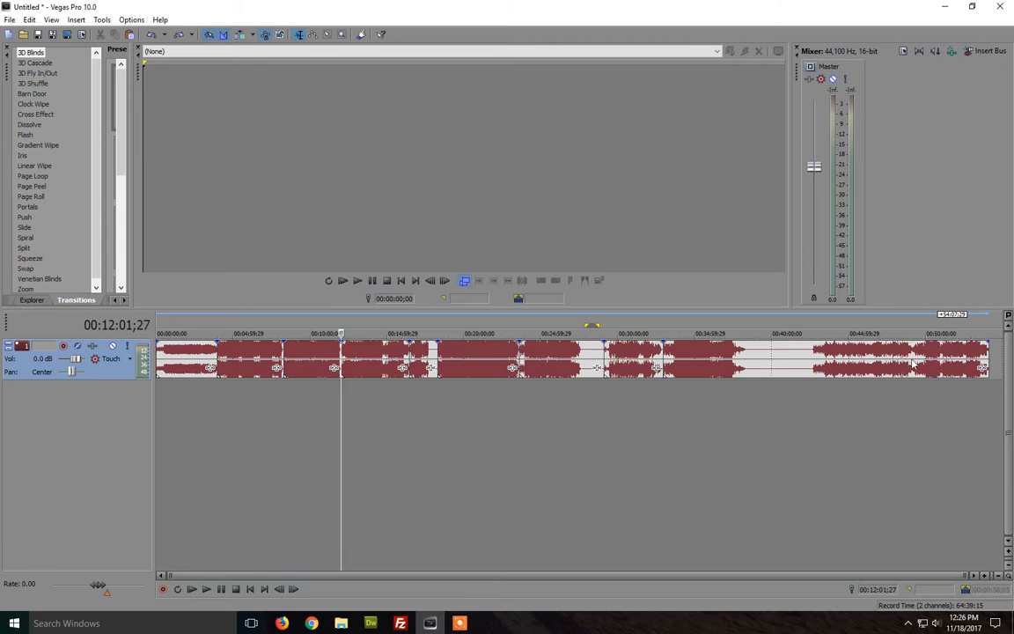
mouse_move(687, 432)
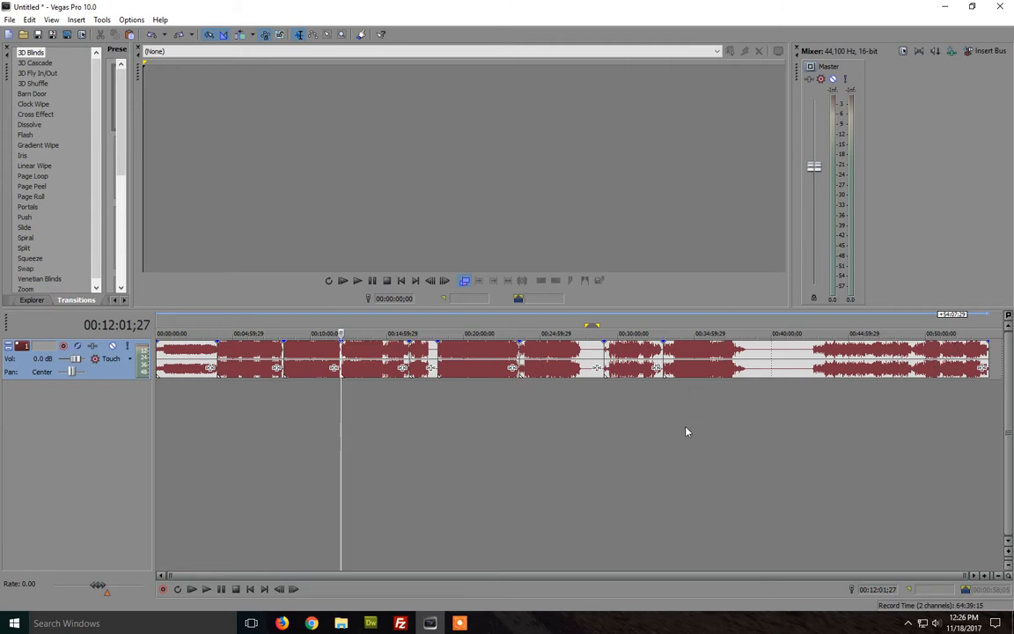
mouse_move(210, 362)
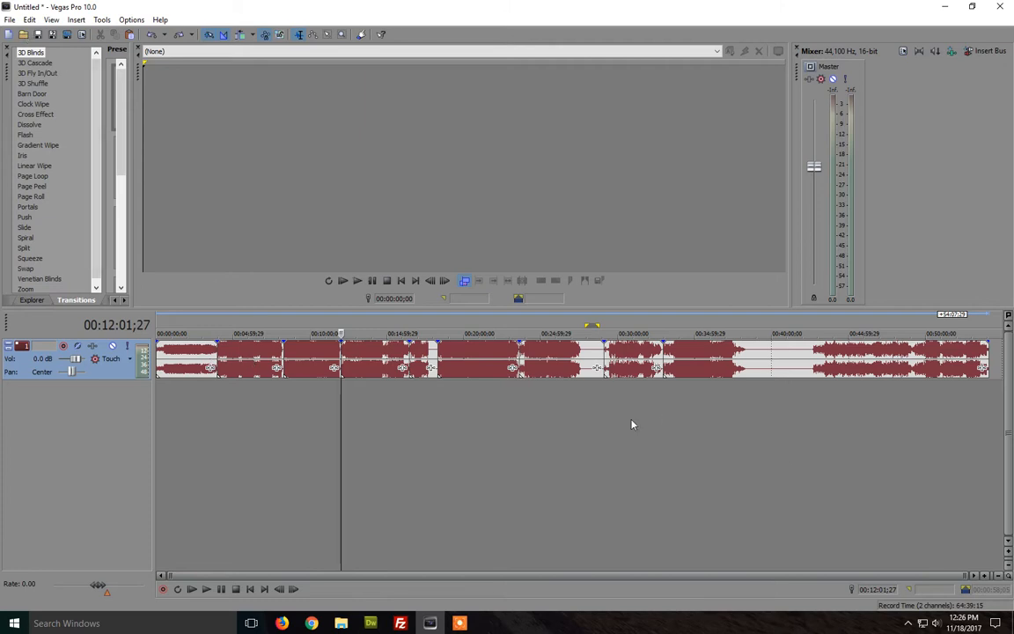
mouse_move(97, 148)
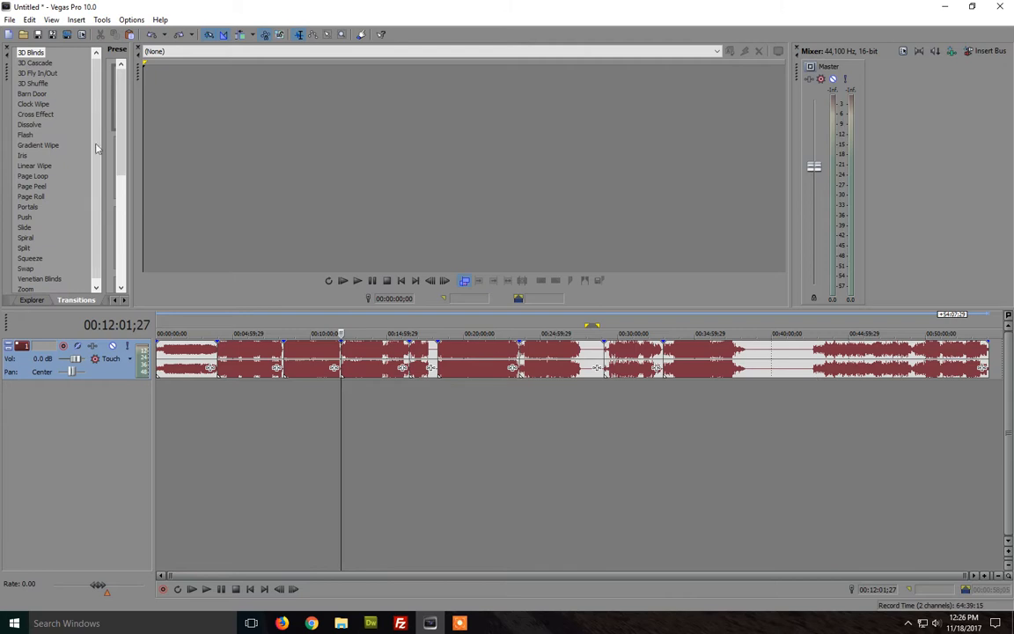
click(10, 20)
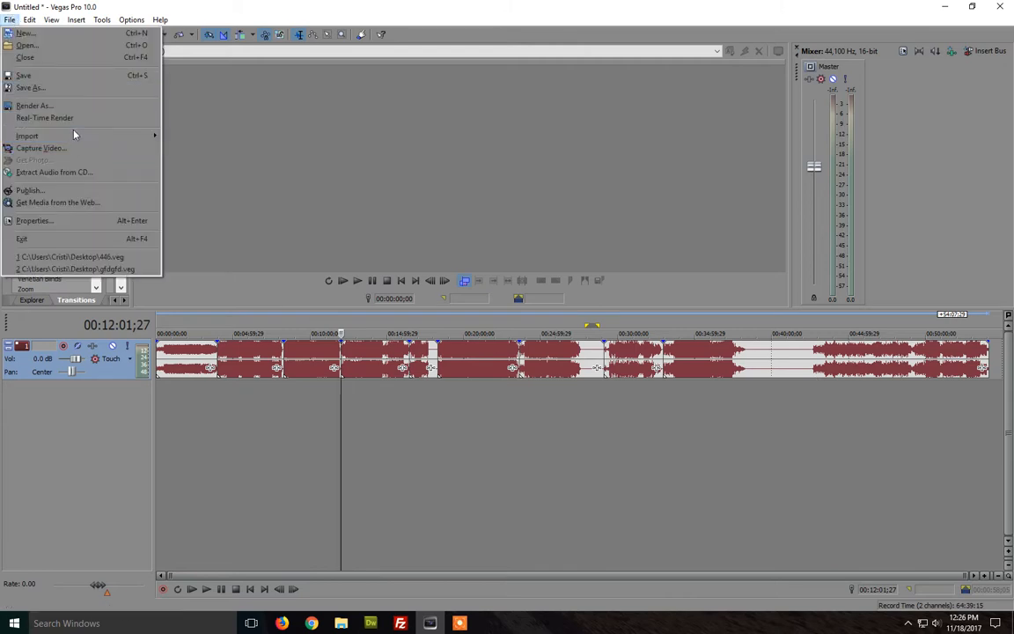
click(33, 106)
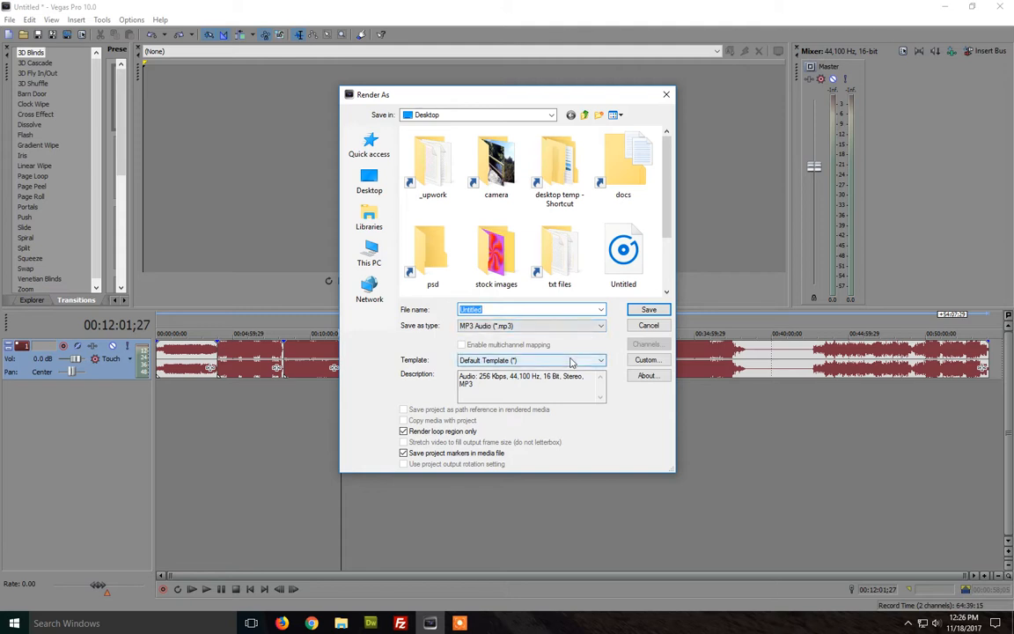
click(648, 359)
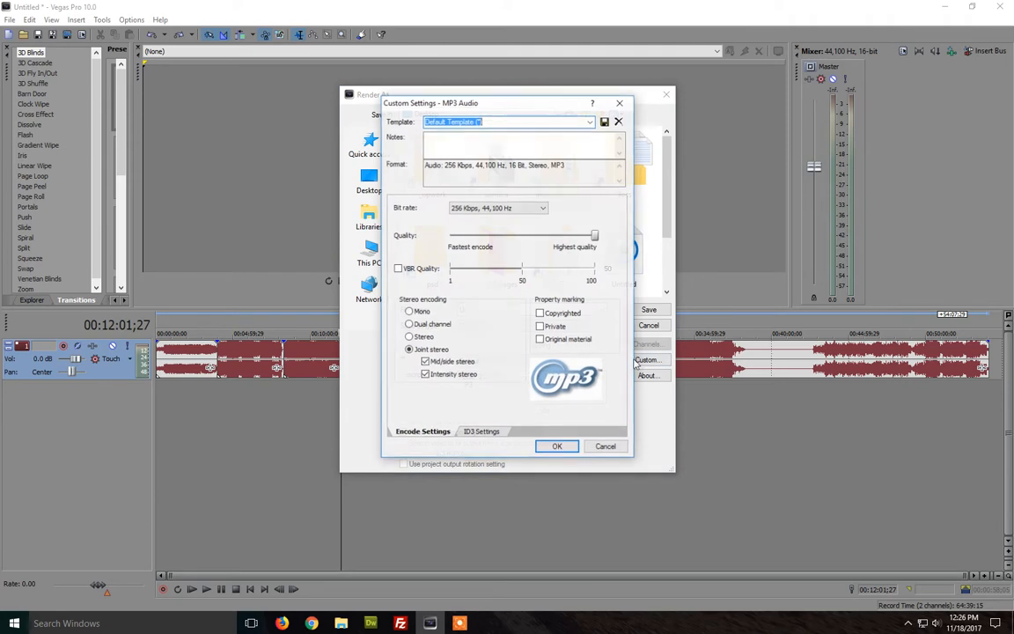
drag(519, 236, 595, 236)
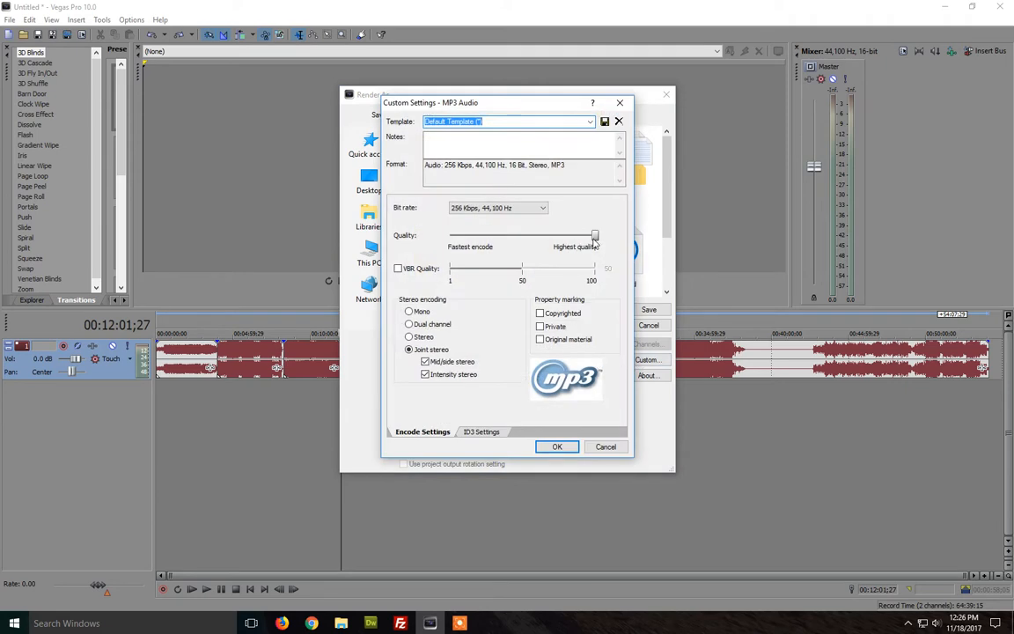
click(496, 208)
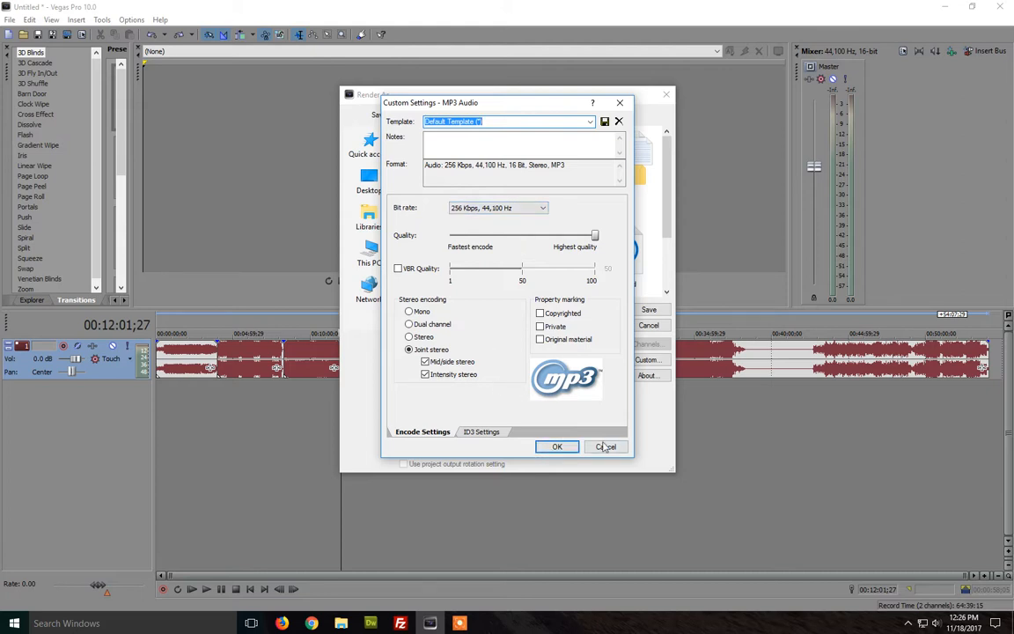
click(606, 448)
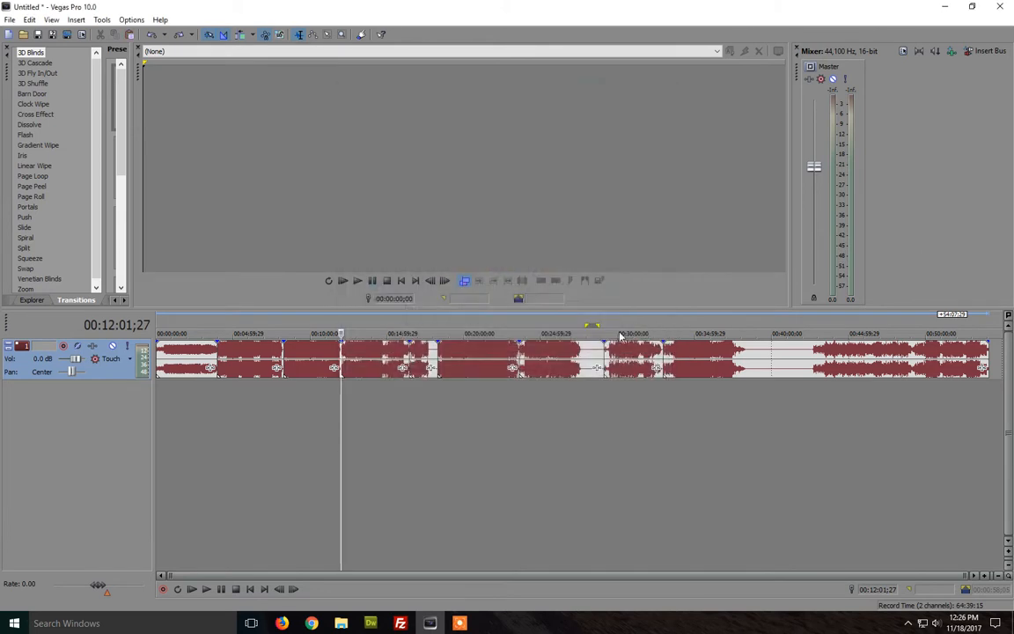
mouse_move(578, 351)
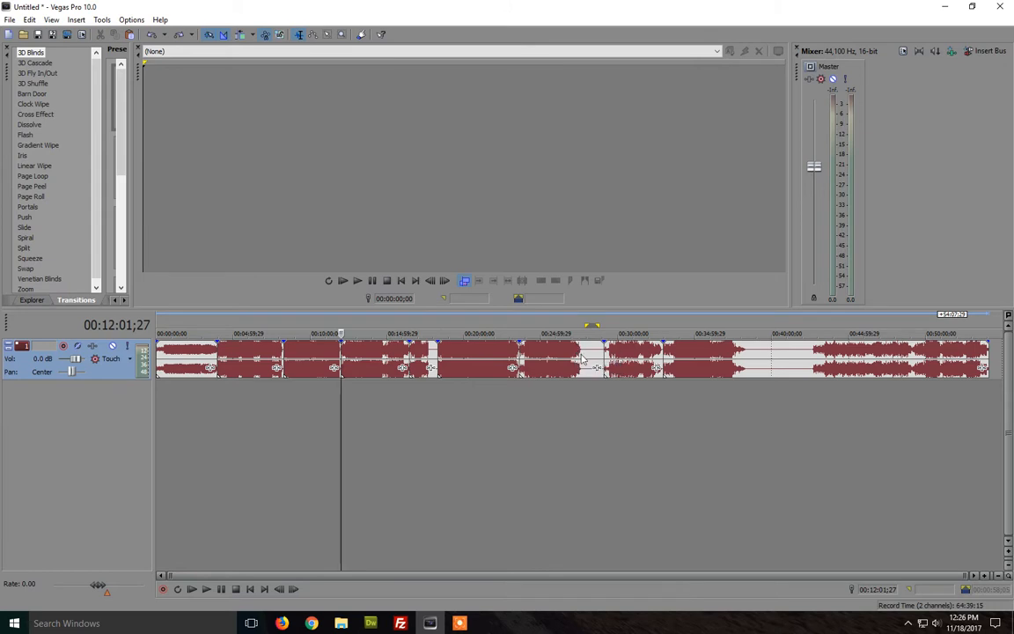
mouse_move(778, 357)
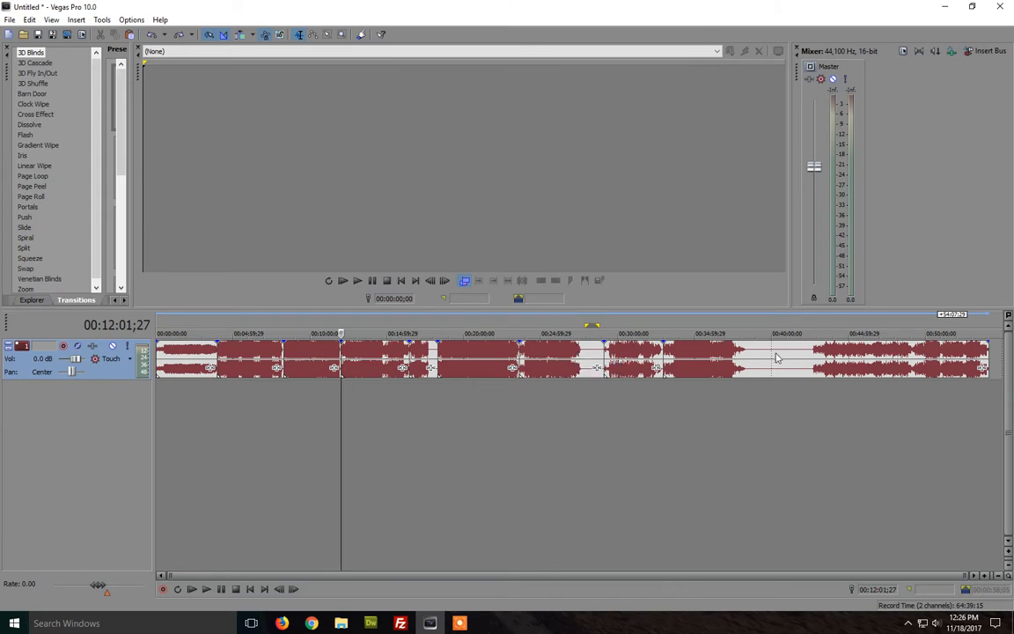
mouse_move(789, 359)
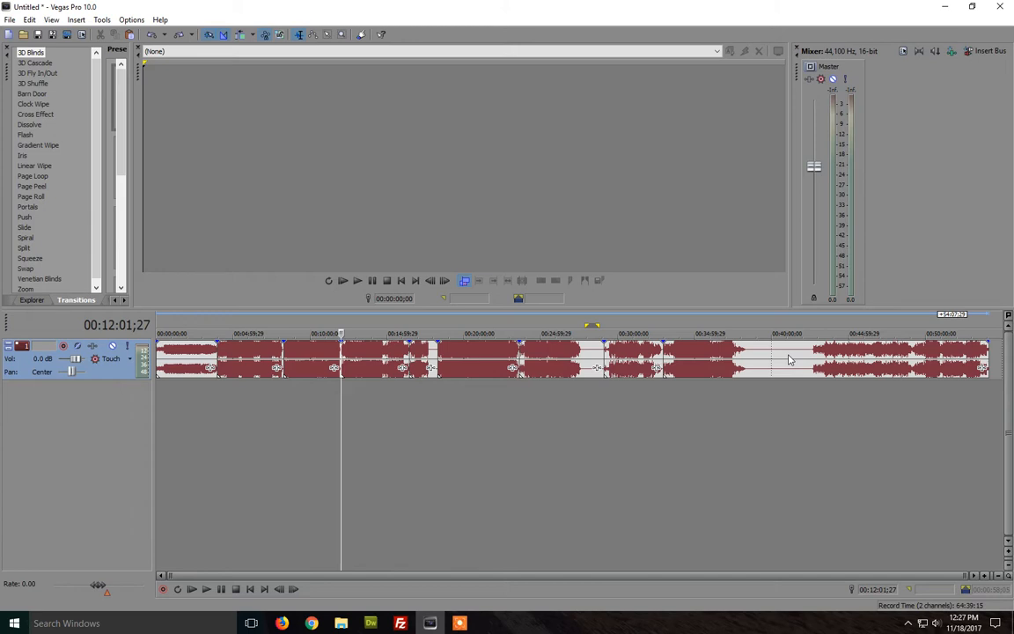
mouse_move(690, 447)
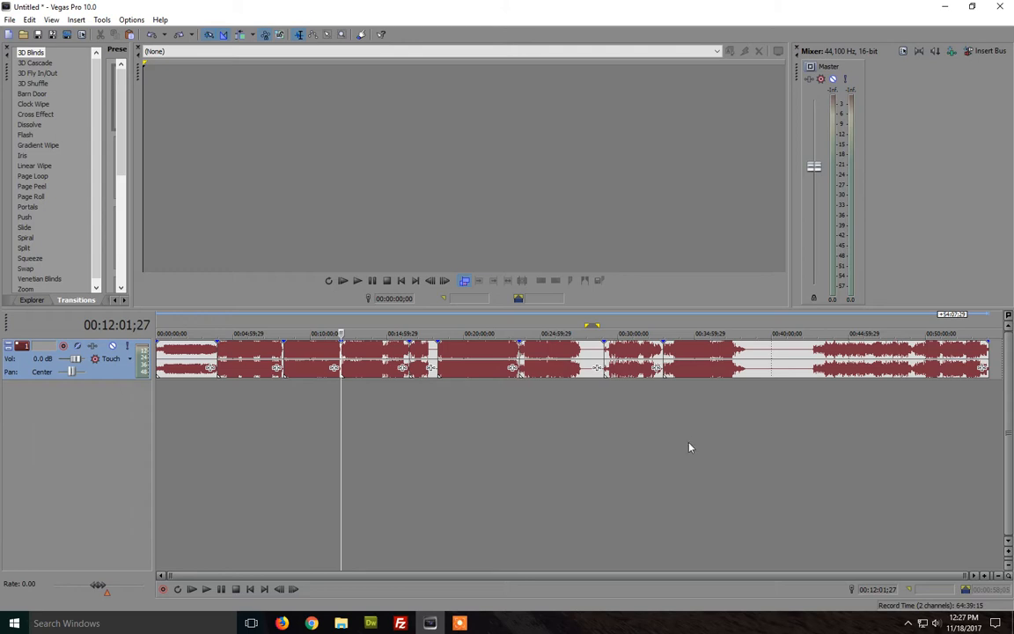
mouse_move(611, 350)
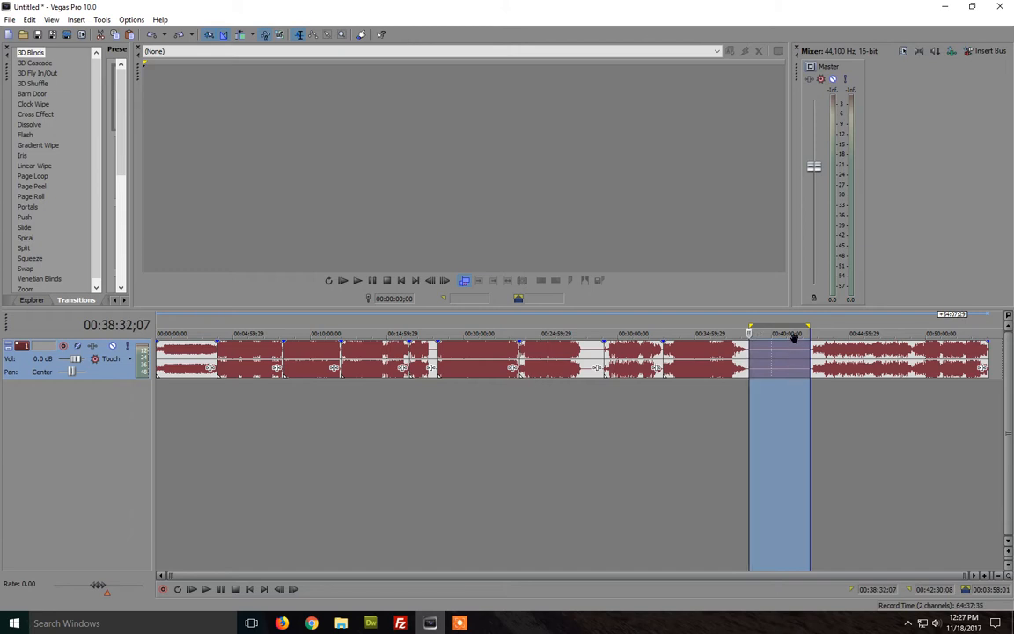
mouse_move(782, 333)
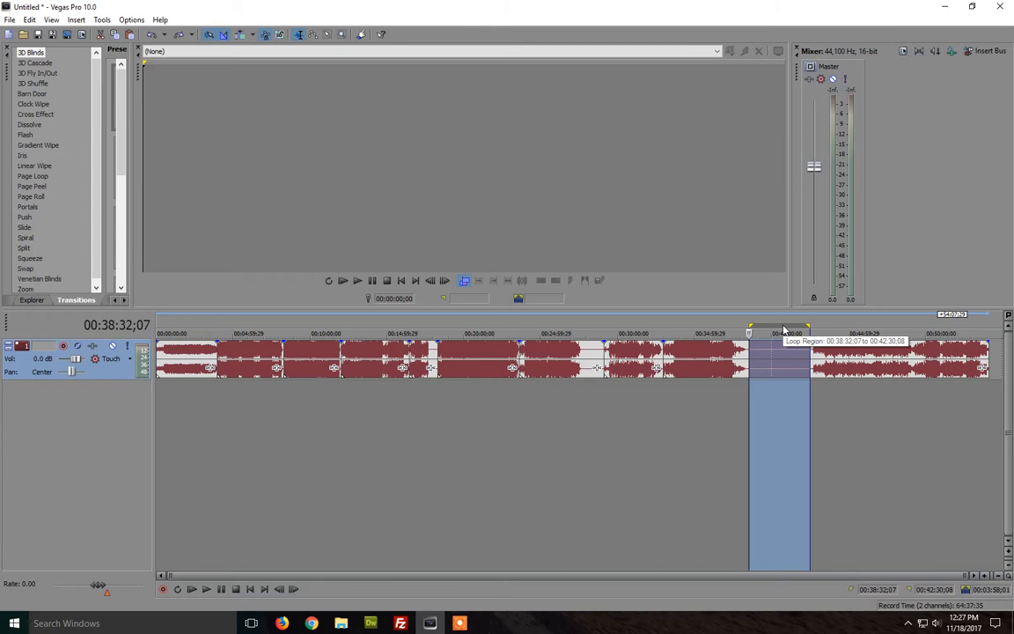
- Enable loop playback over the 38:32–42:30 time selection on the audio event
right_click(784, 343)
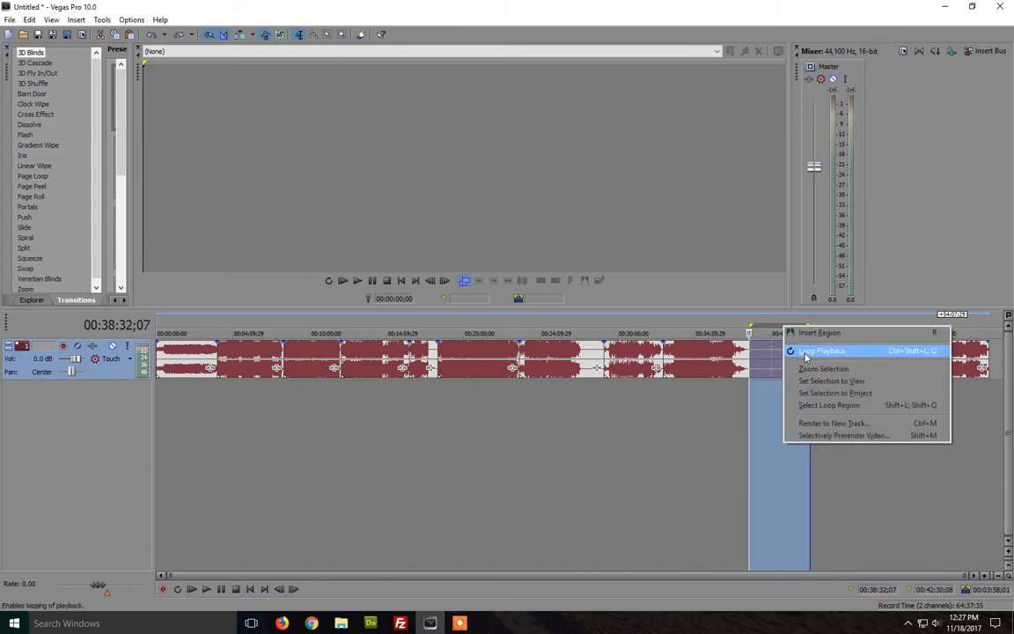
click(820, 350)
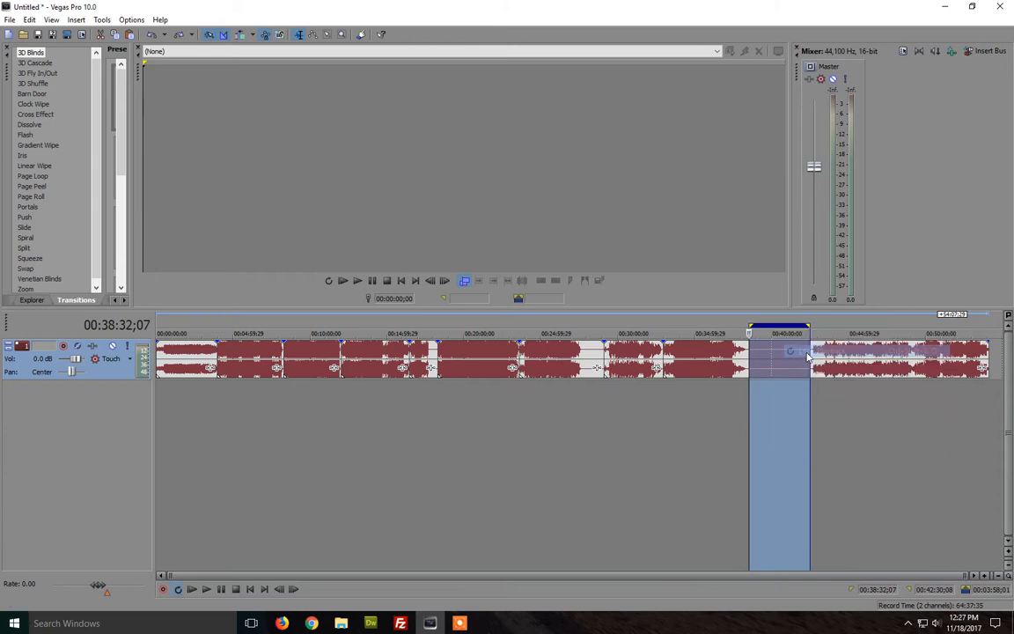
right_click(778, 333)
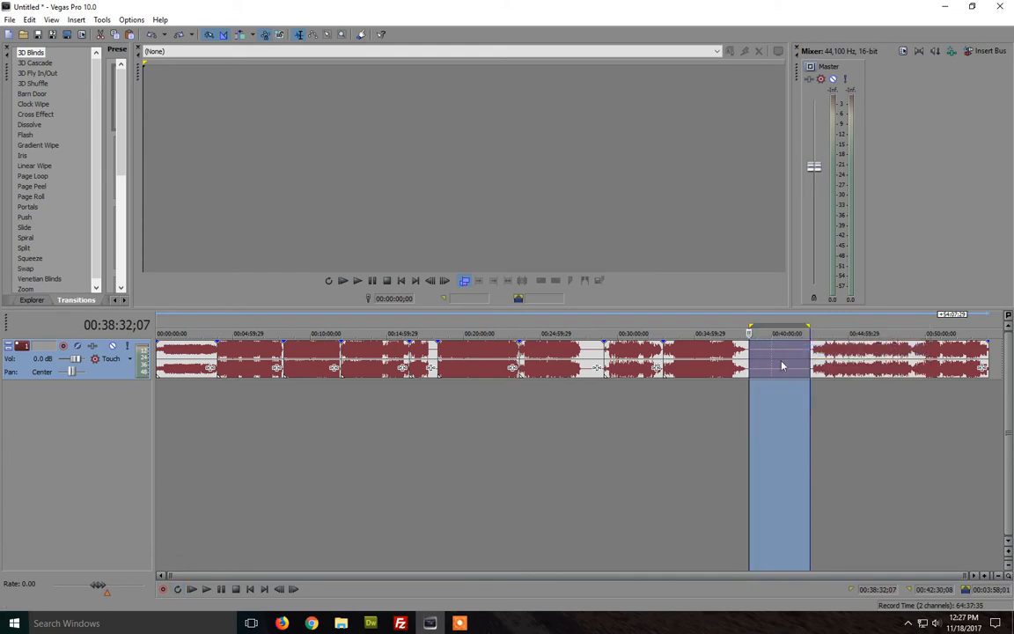
right_click(778, 370)
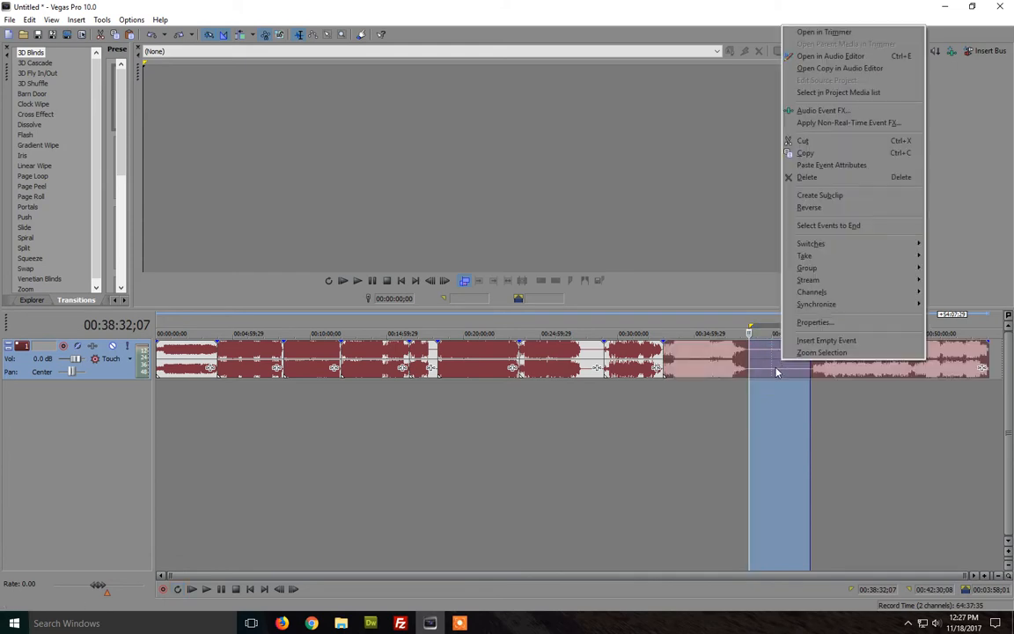
mouse_move(792, 365)
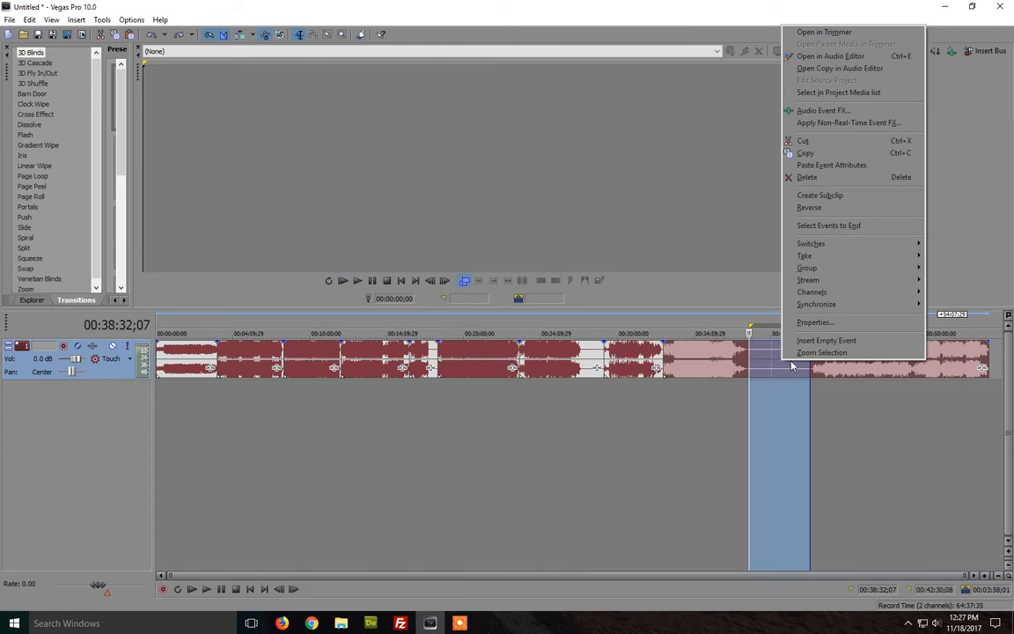
mouse_move(810, 208)
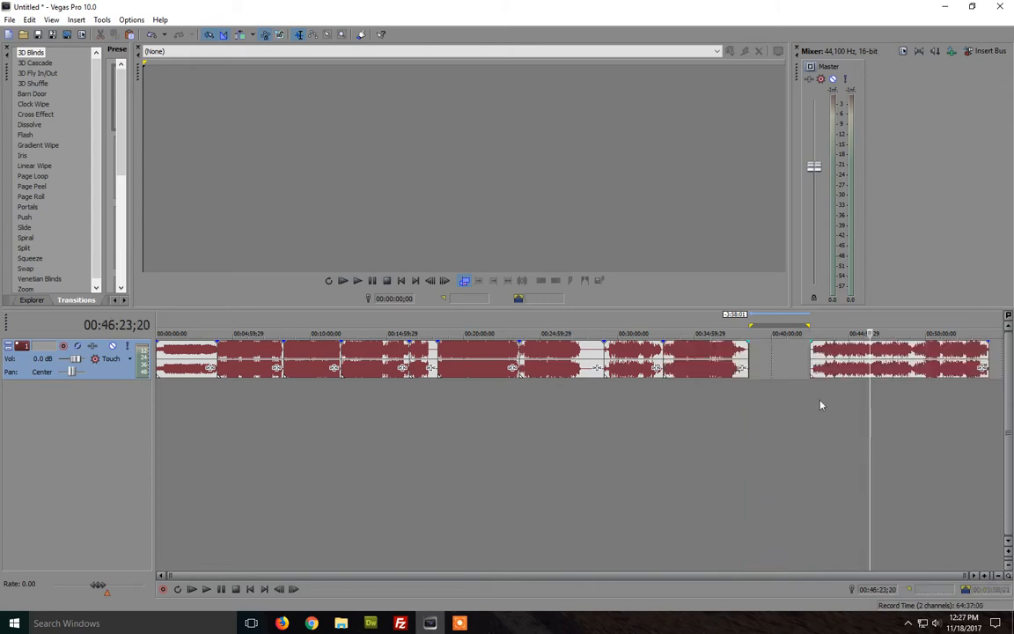
mouse_move(768, 369)
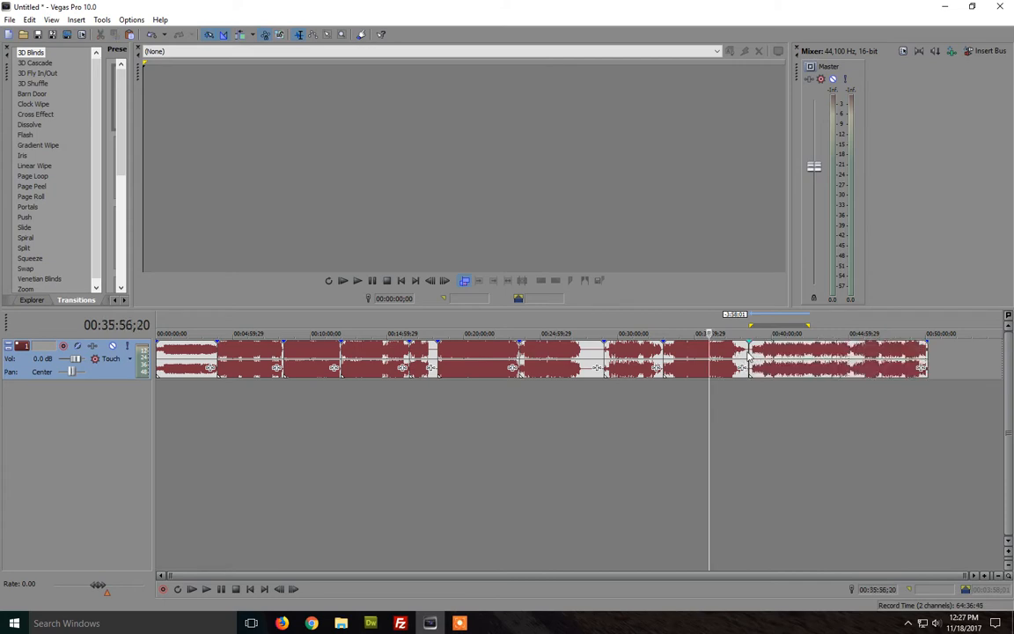
mouse_move(809, 361)
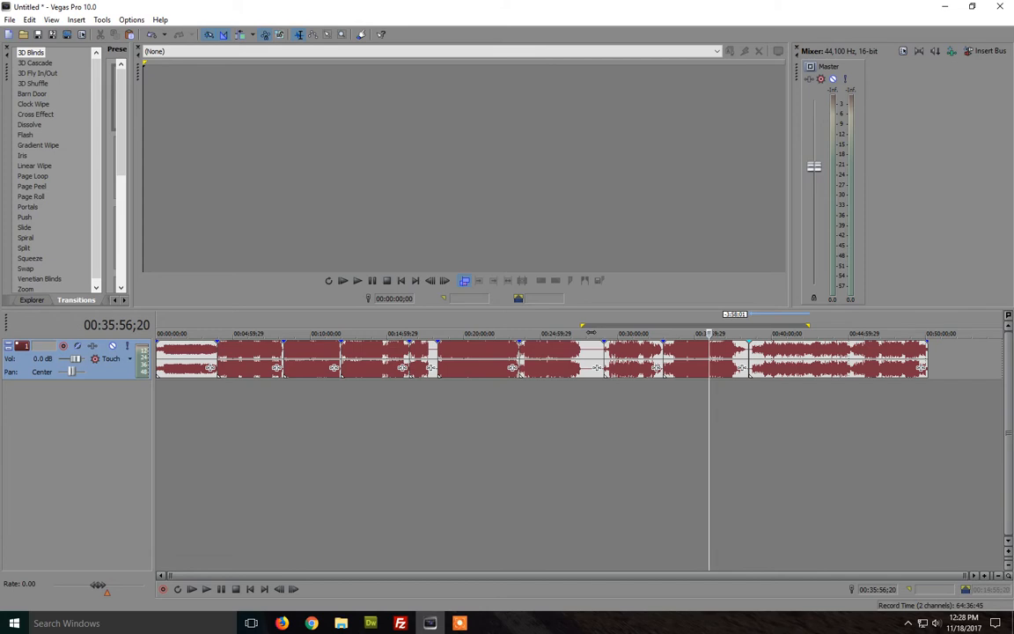
mouse_move(810, 335)
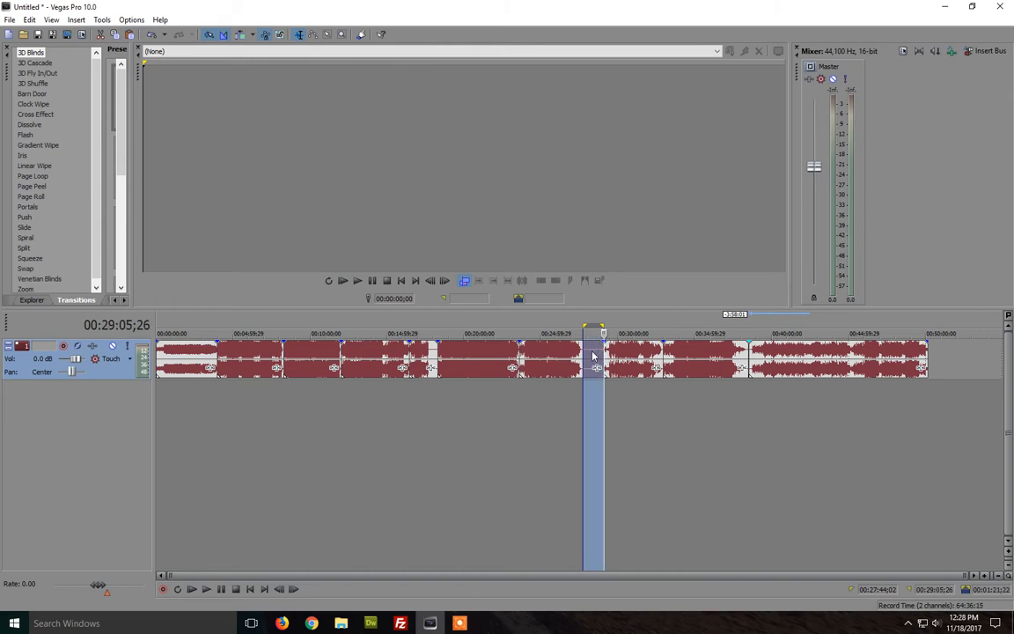
- Delete the selected silent piece of audio around the 29-minute mark
right_click(550, 359)
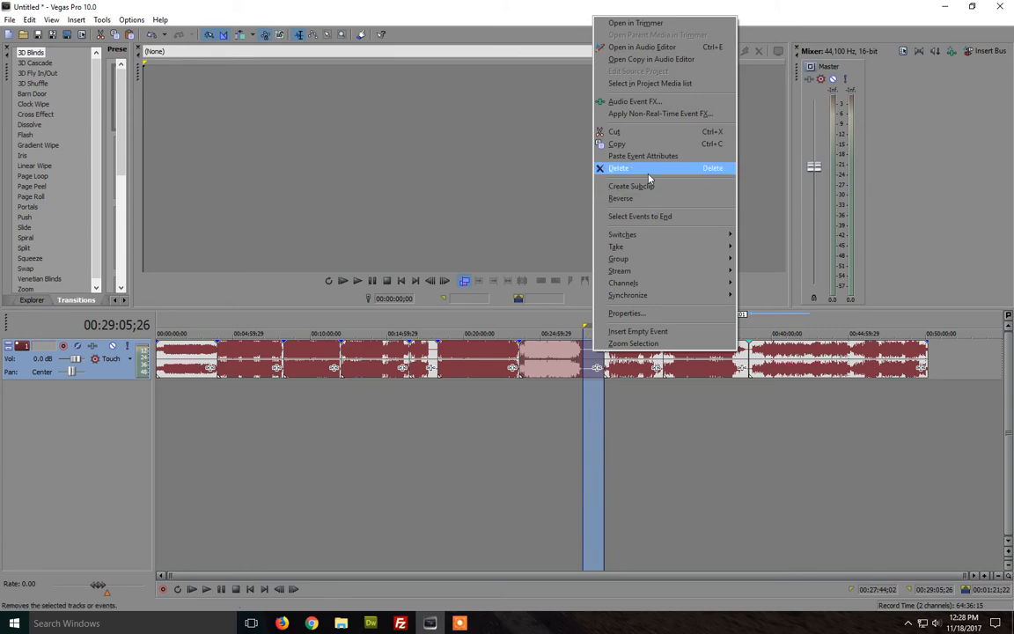
click(618, 168)
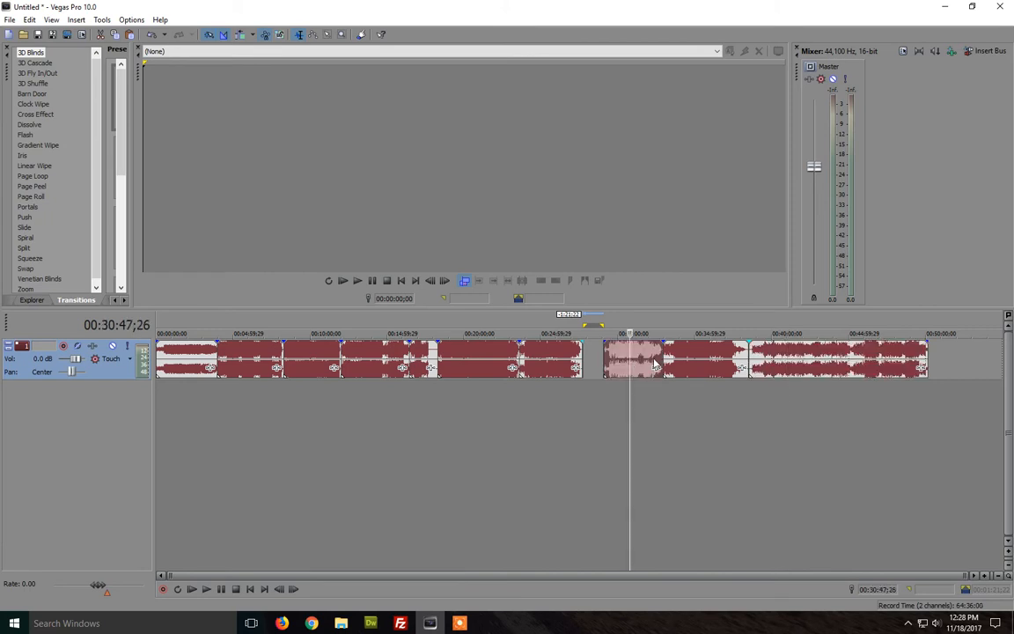
mouse_move(704, 356)
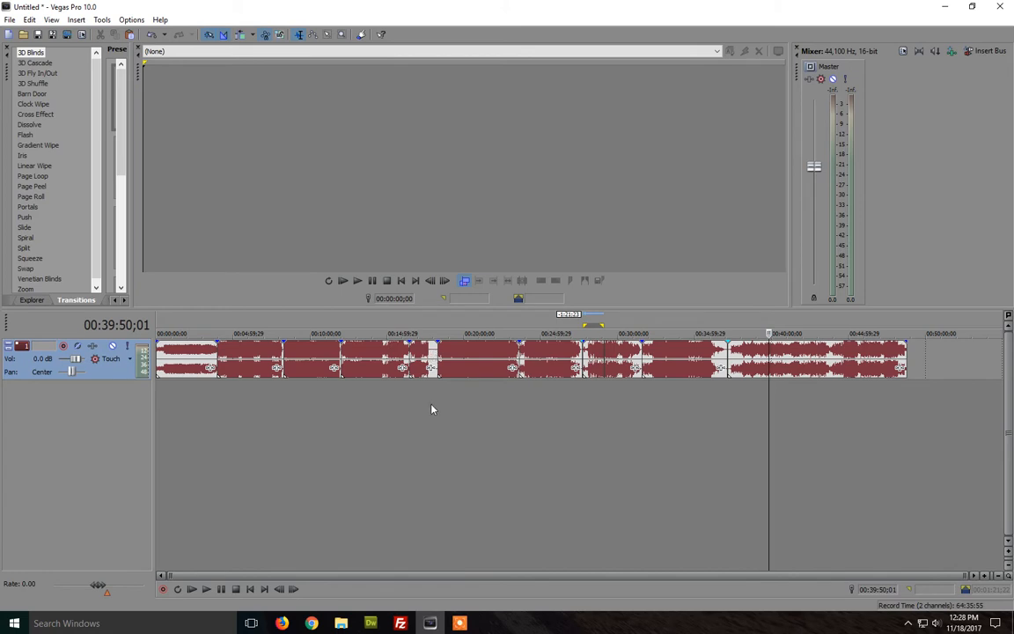
- Render the edited project as an MP3 audio file saved to the Desktop
click(10, 19)
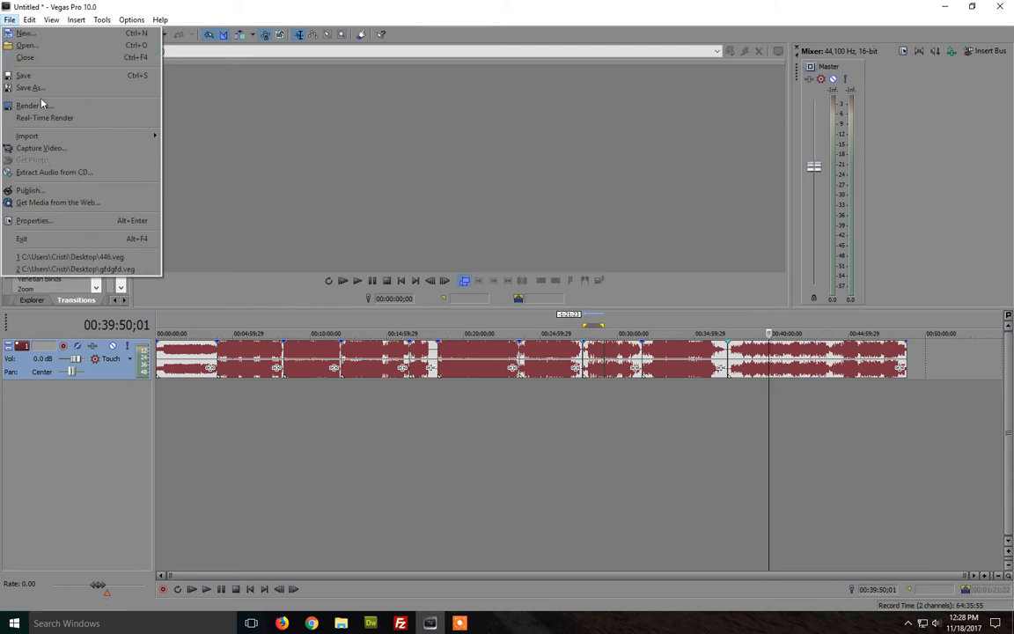
click(28, 106)
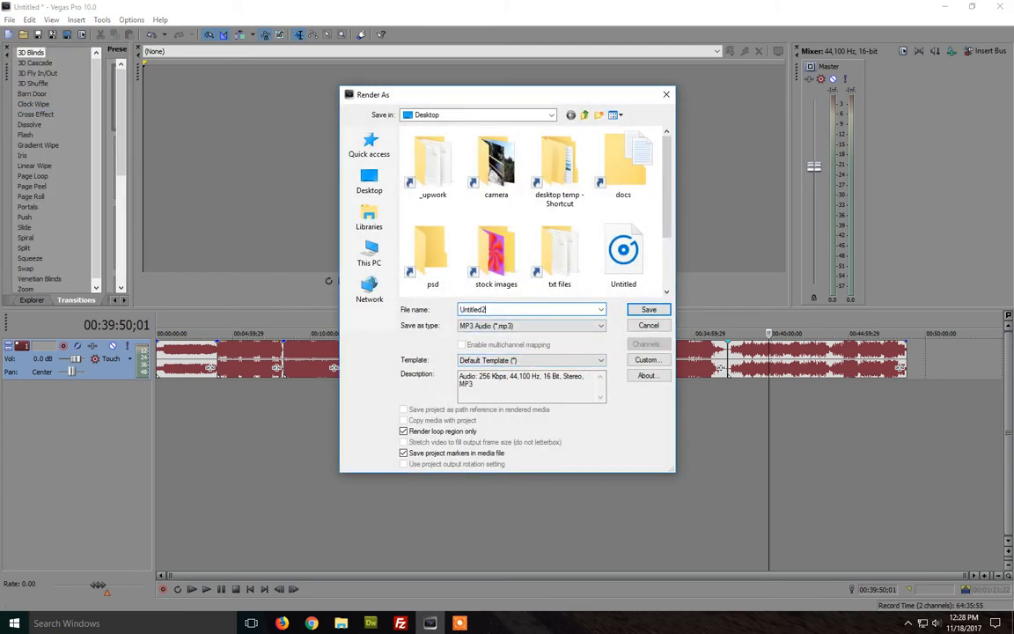
click(648, 310)
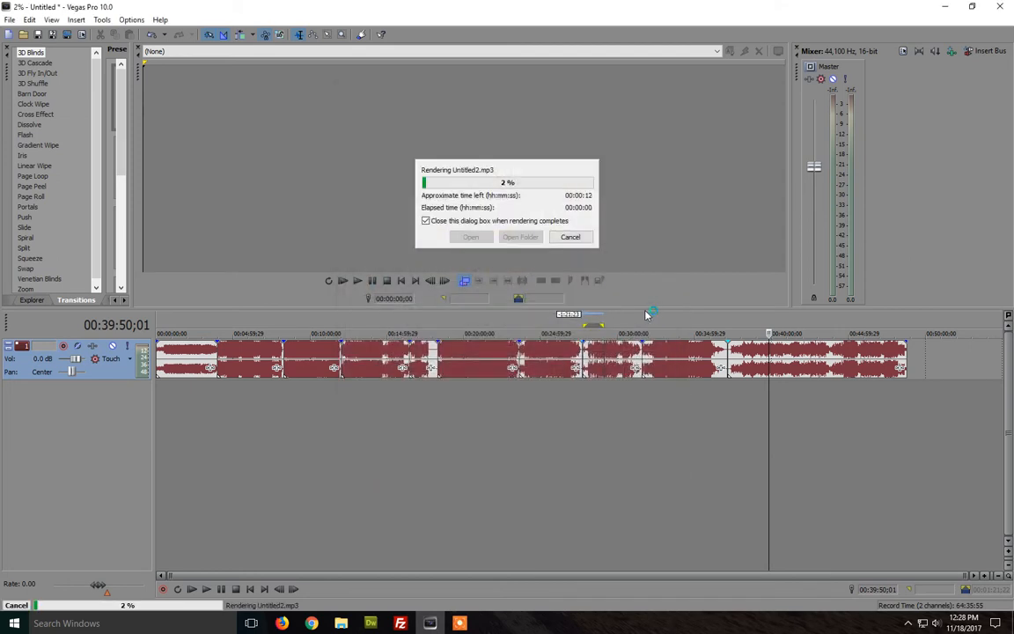